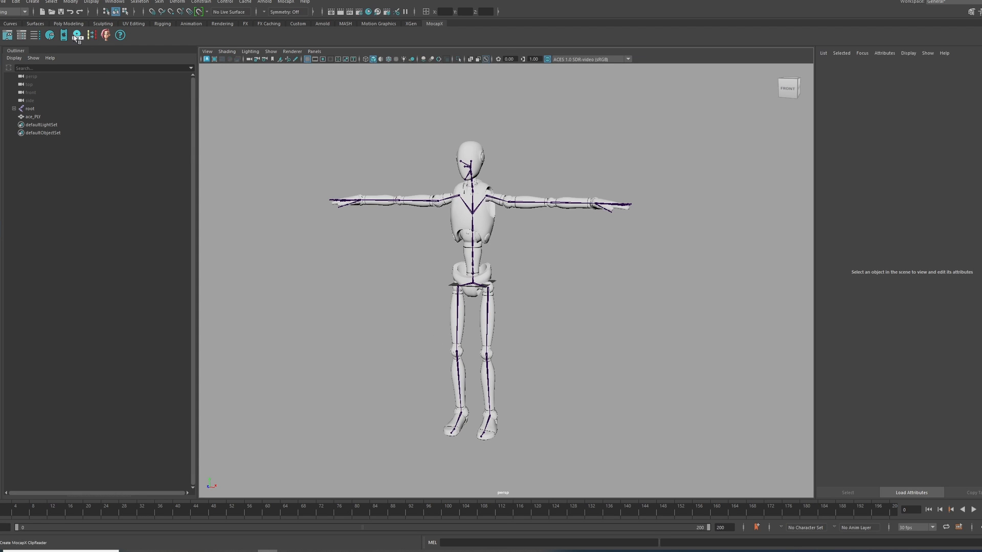
Create a MocapX ClipReader node and load clip.mcpx as its motion source.
click(77, 34)
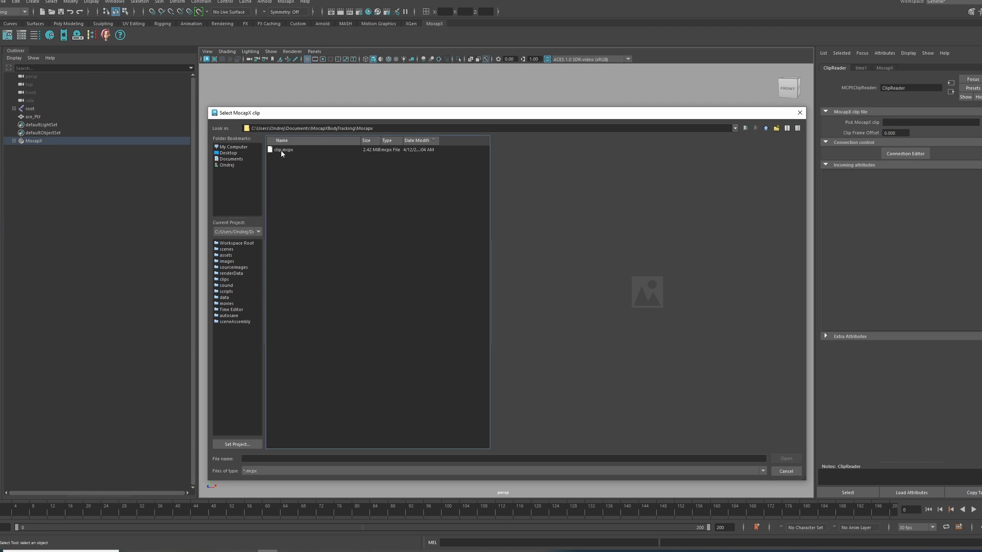
double_click(283, 150)
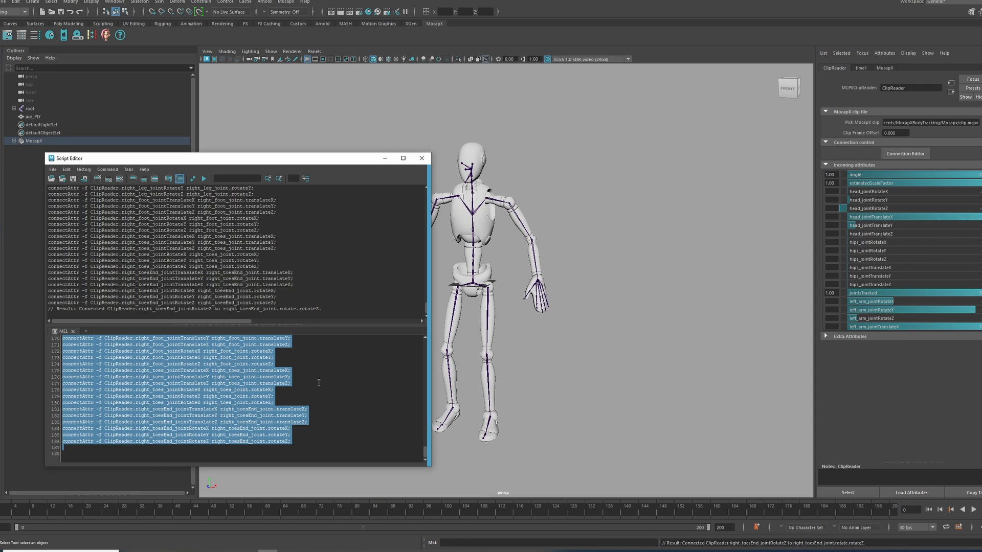
mouse_move(421, 158)
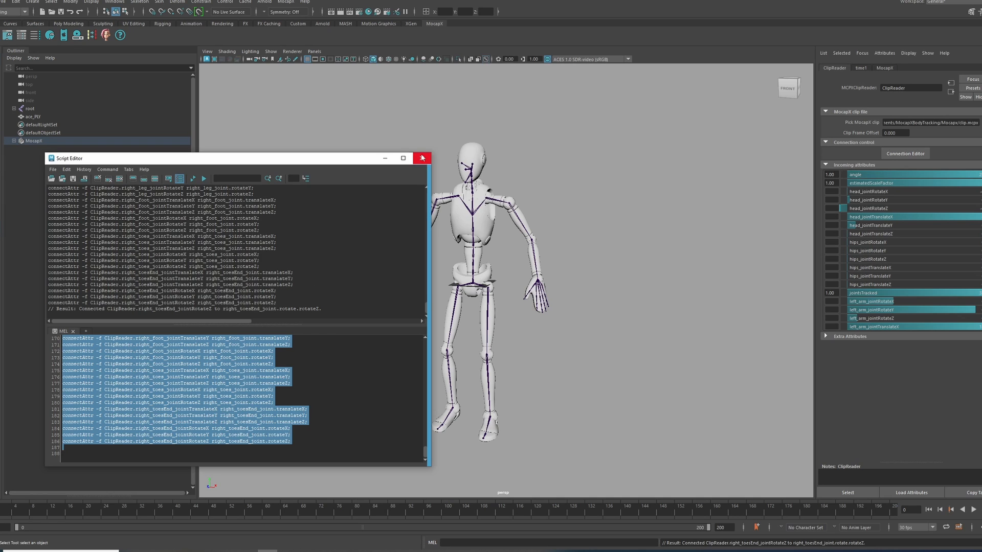
Close the Script Editor, expand the root joint hierarchy, and select the MocapX group for removal.
click(421, 158)
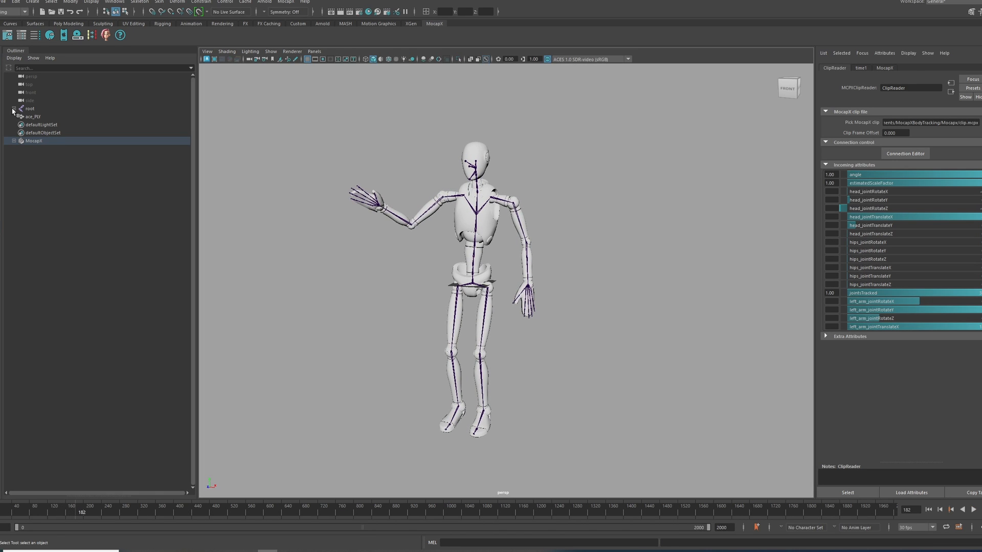
click(13, 109)
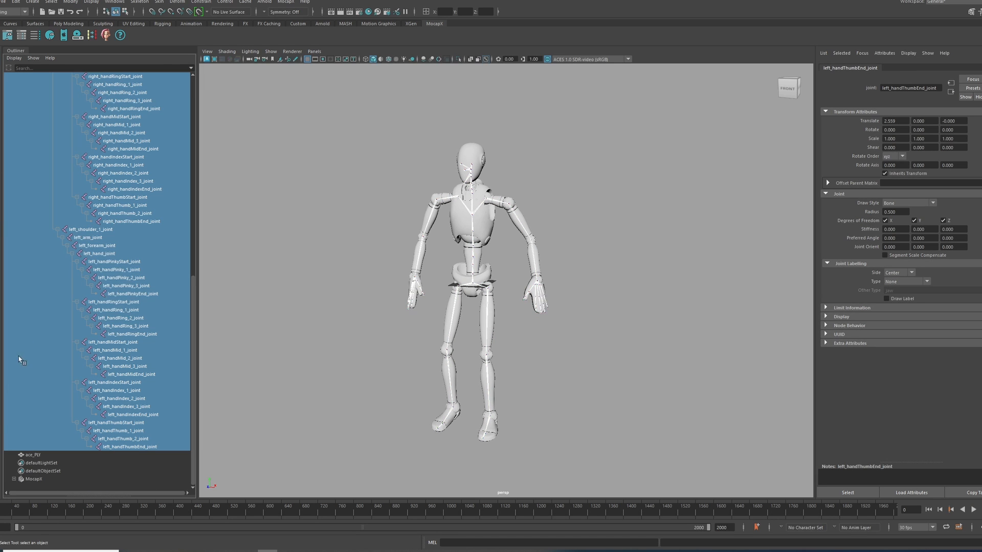
click(33, 479)
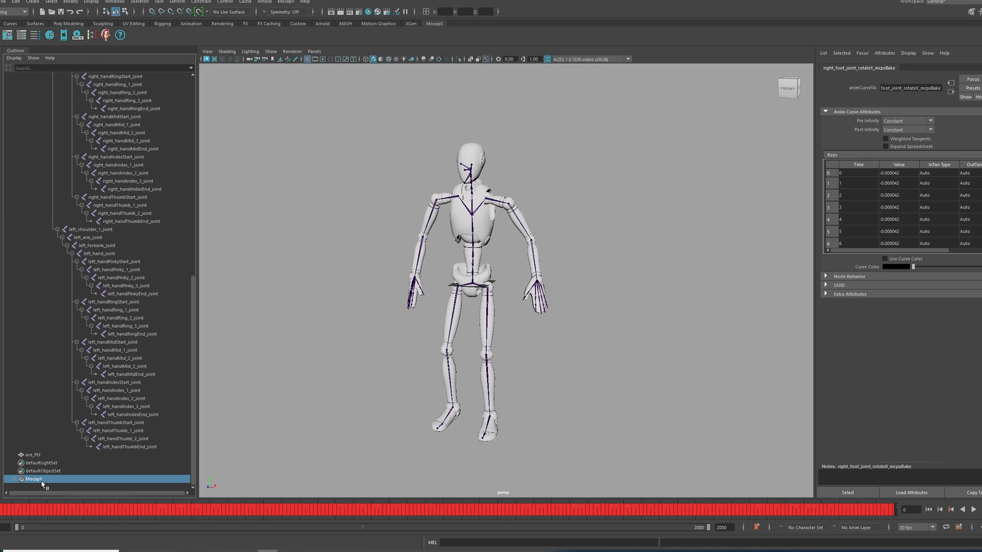